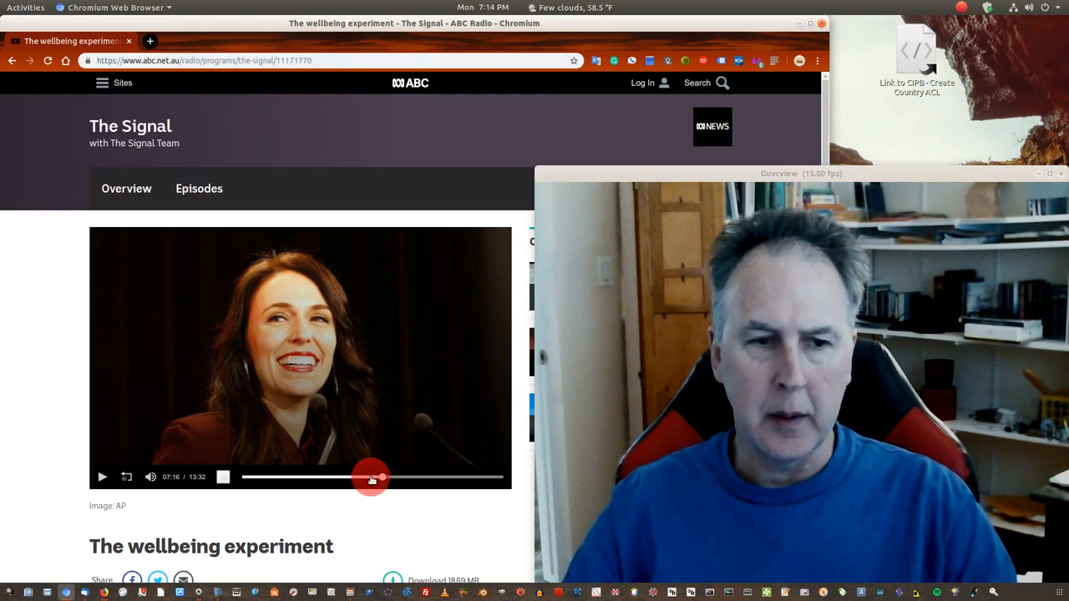
Step: Scrub 'The wellbeing experiment' episode back from about 7:16 to about 4:42 on the progress bar
drag(371, 478, 359, 478)
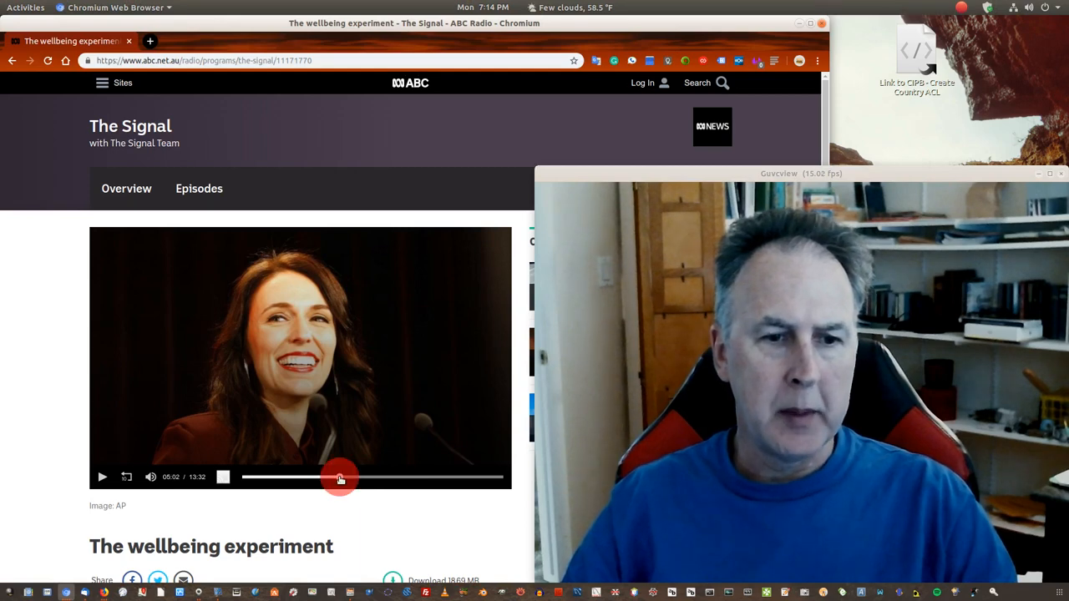
drag(341, 478, 326, 478)
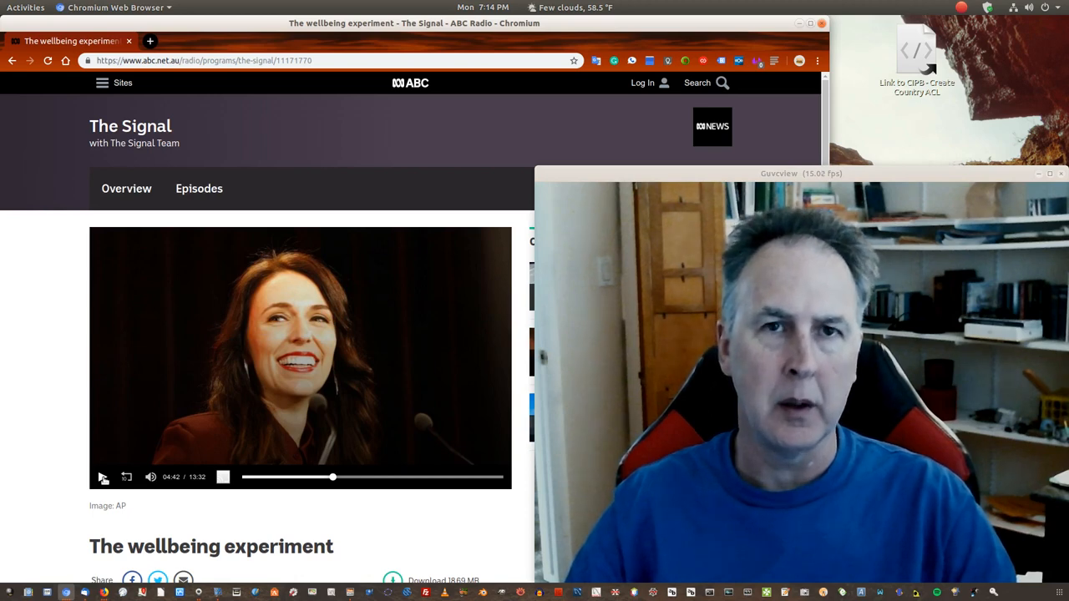
click(102, 478)
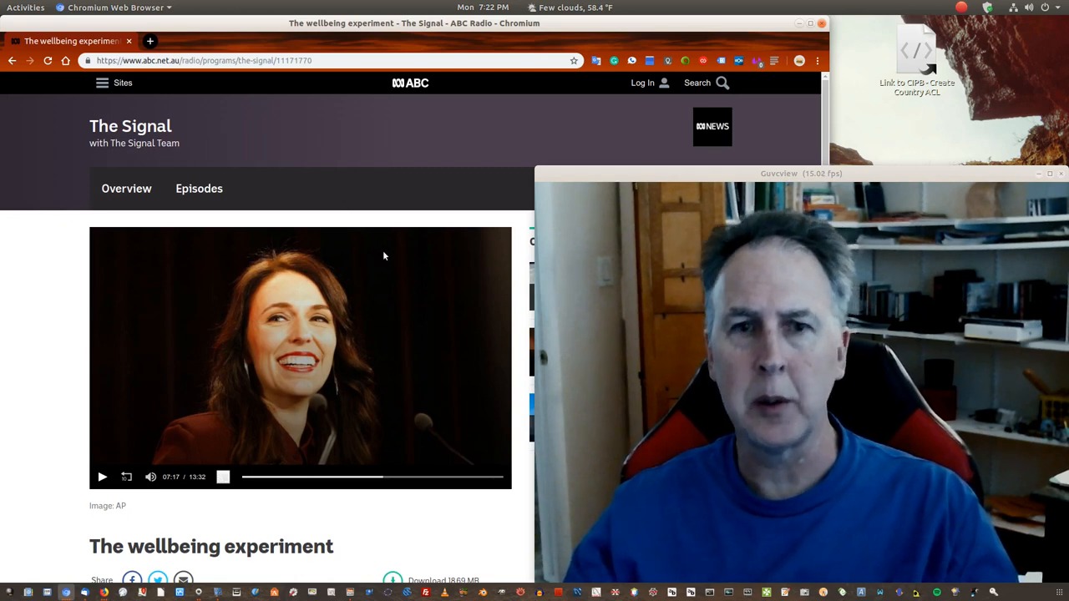
mouse_move(344, 250)
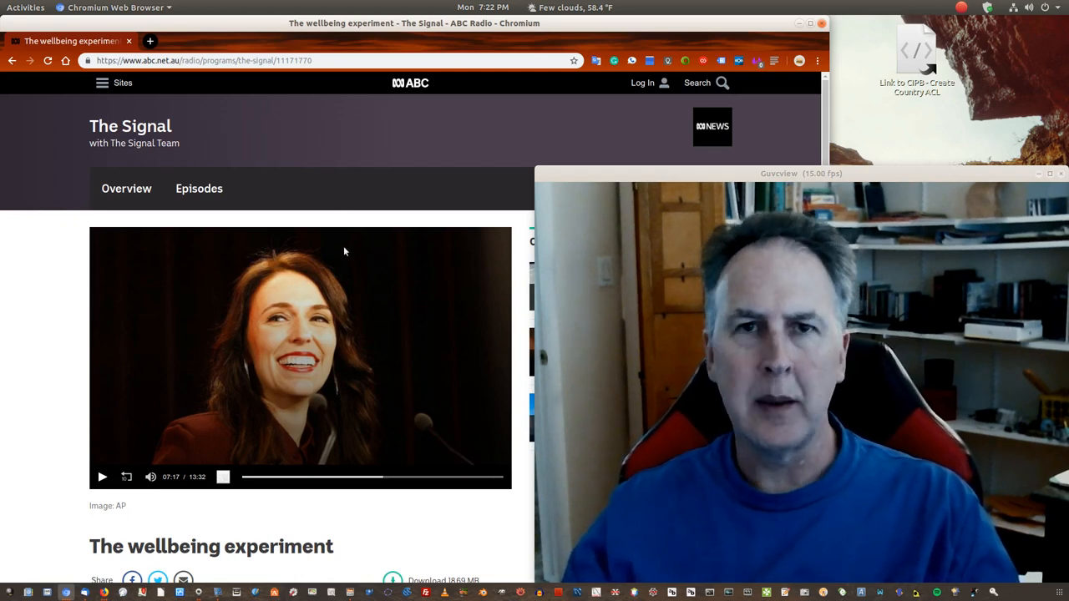